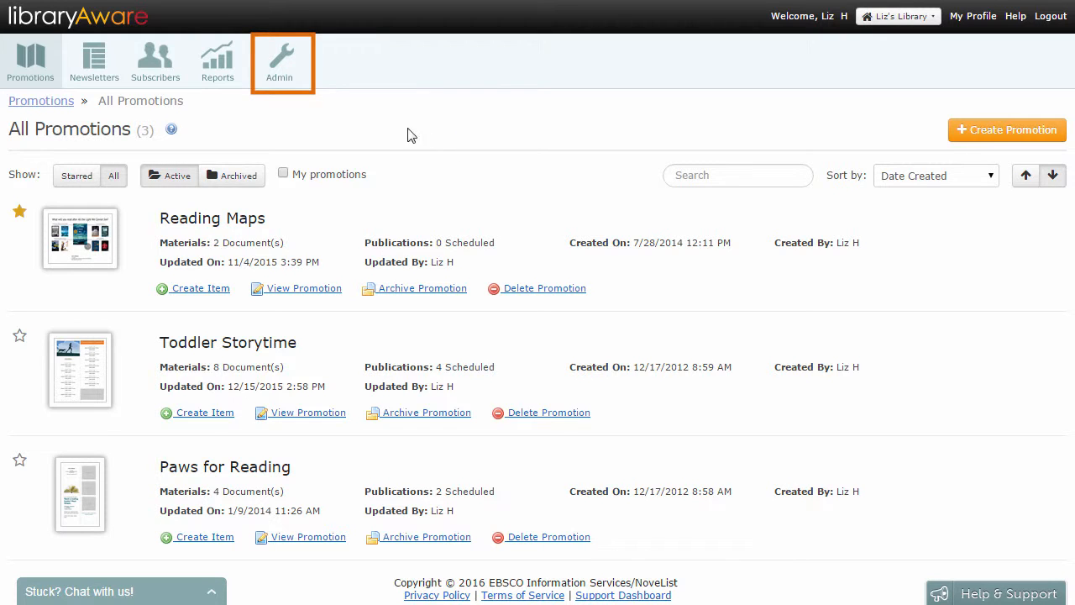
Go to Admin > Widget Settings > Promotional Widgets
{"action": "left_click", "coordinate": [278, 58]}
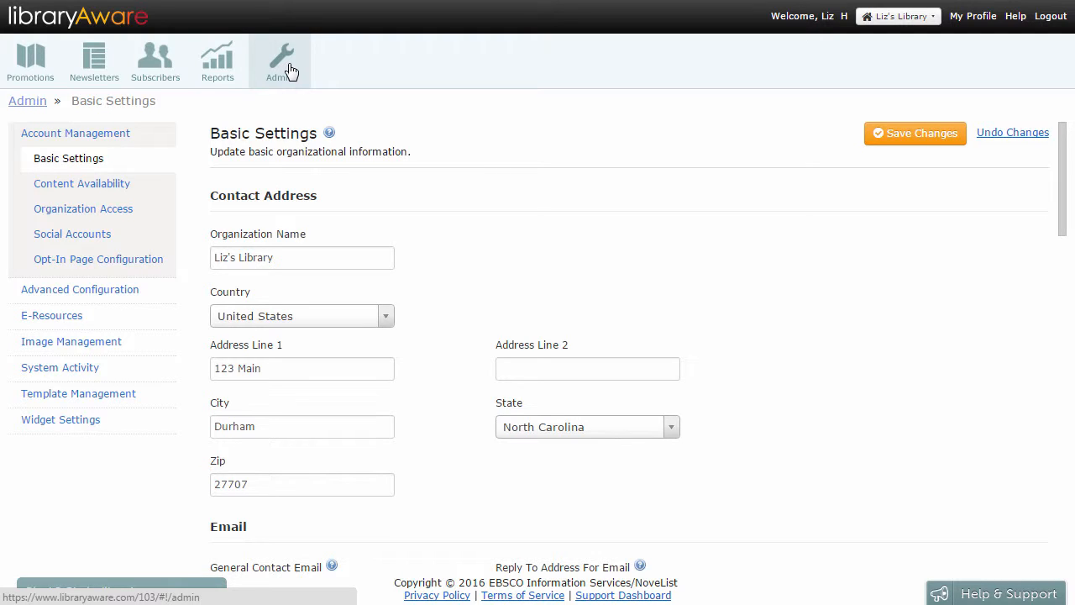
{"action": "mouse_move", "coordinate": [189, 182]}
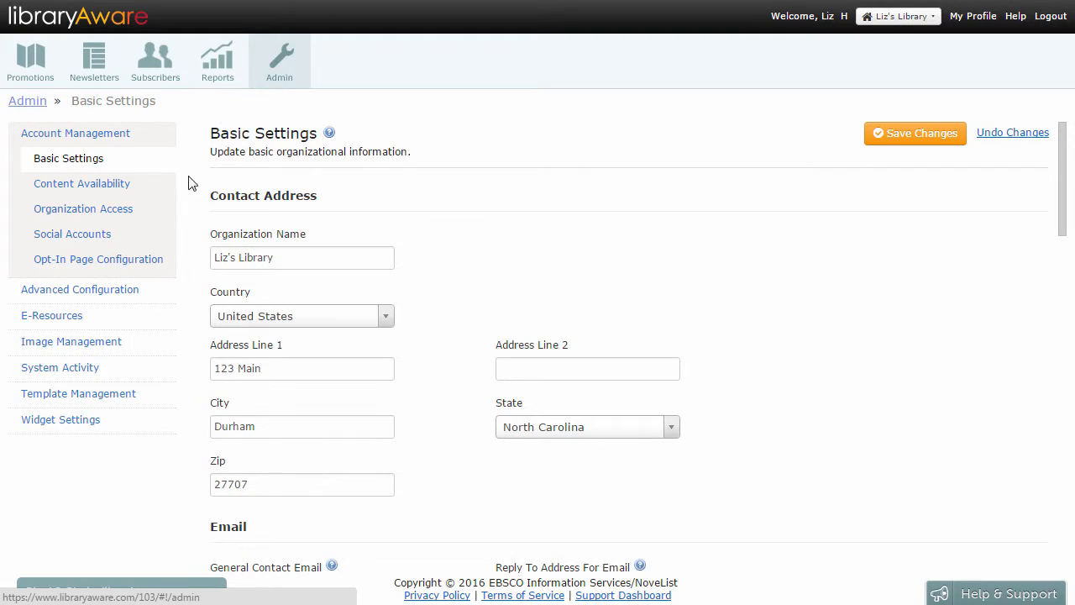
{"action": "left_click", "coordinate": [61, 419]}
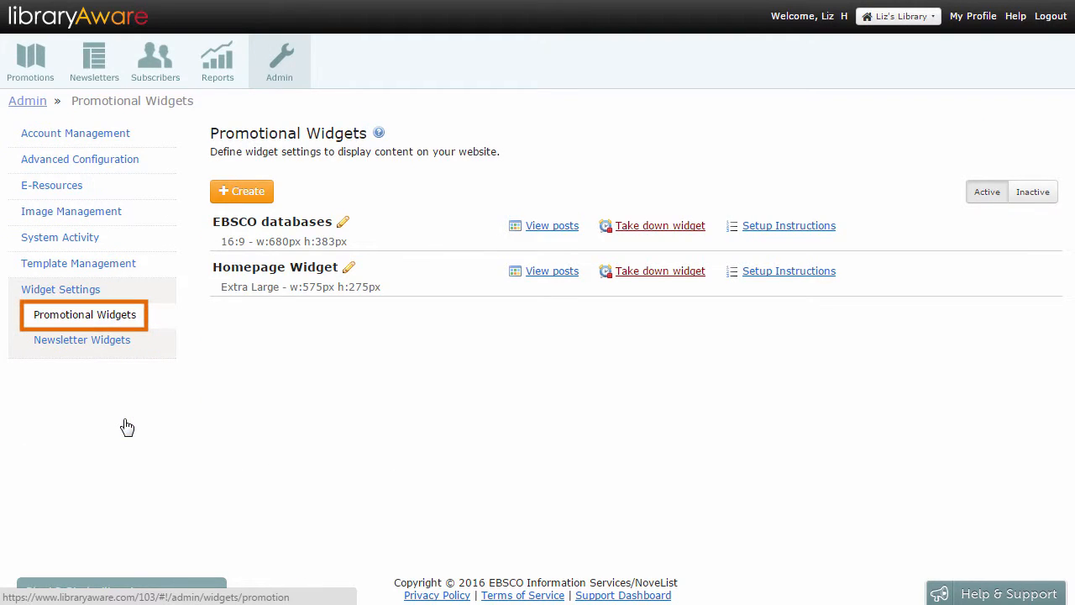
Create a widget named 'Upcoming Events' with 3.4-second display time and navigation shown
{"action": "left_click", "coordinate": [242, 191]}
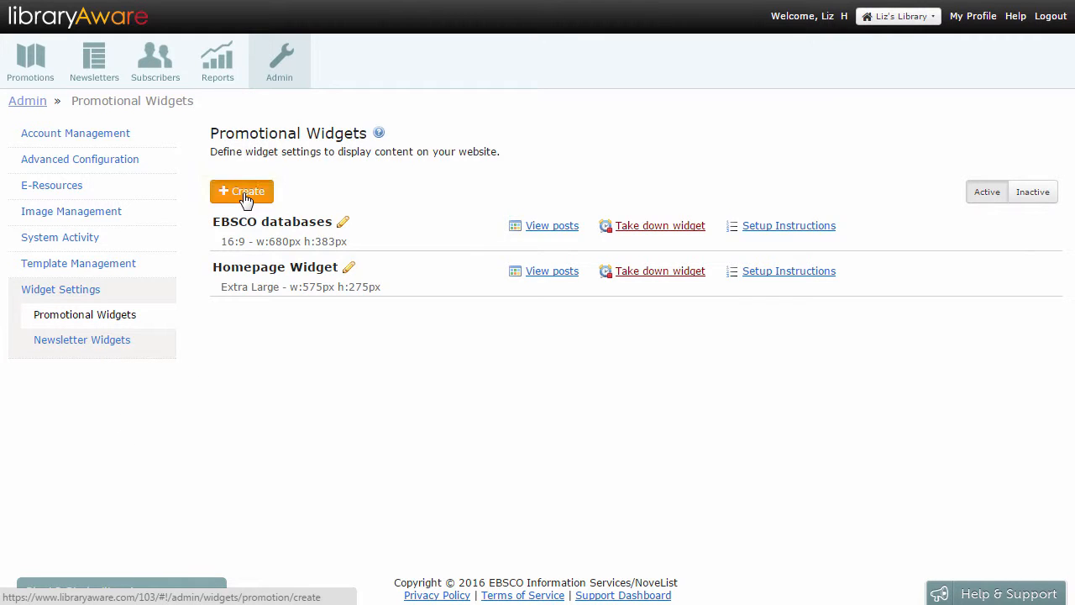
{"action": "left_click", "coordinate": [242, 191]}
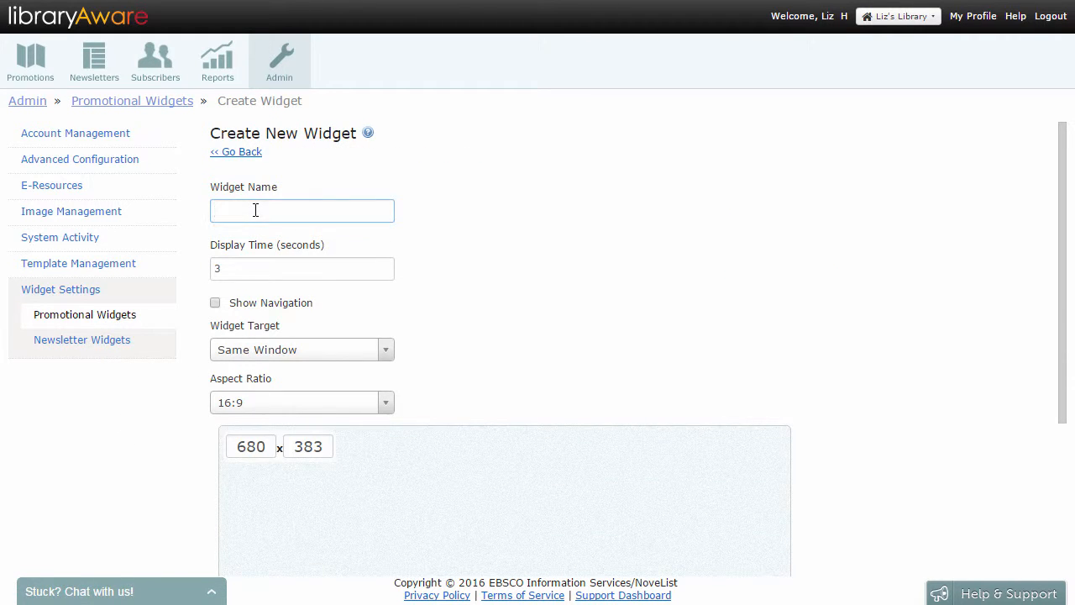
{"action": "type", "text": "Upcoming Events"}
{"action": "left_click", "coordinate": [302, 268]}
{"action": "type", "text": ".3"}
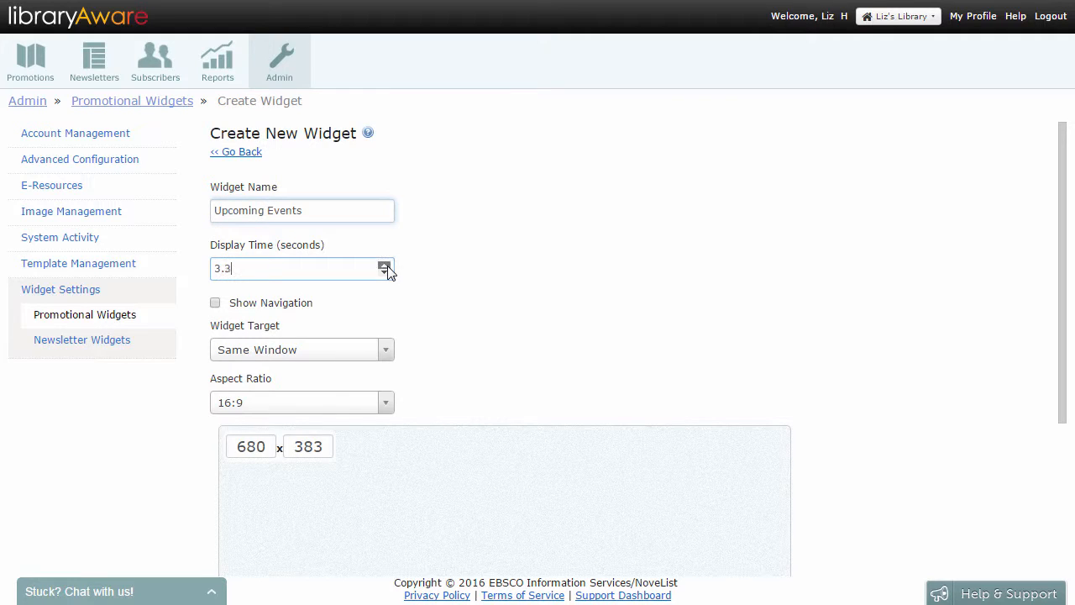
{"action": "left_click", "coordinate": [385, 264]}
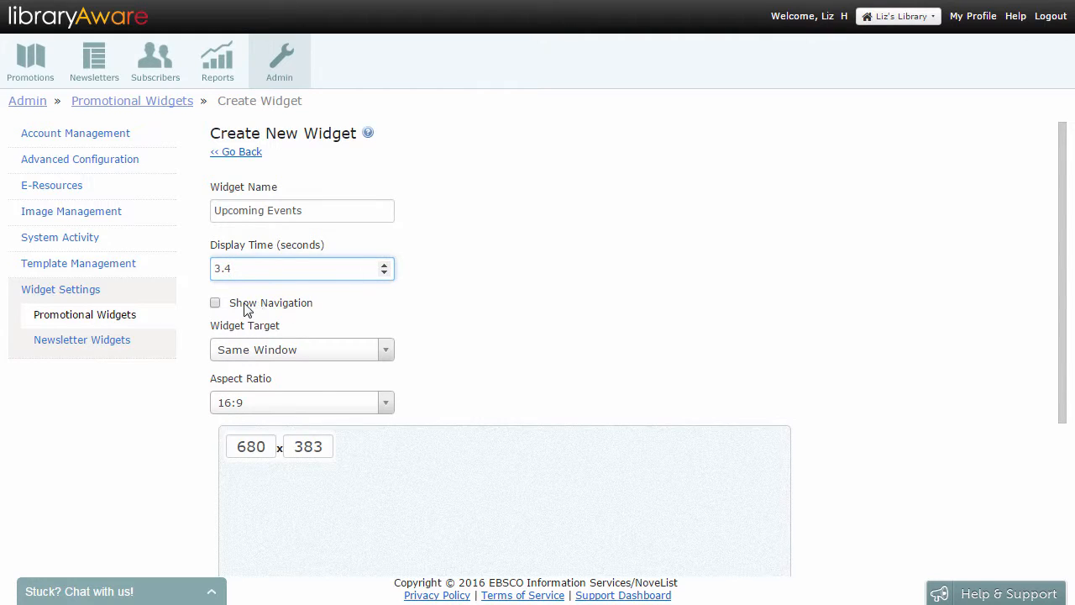
{"action": "left_click", "coordinate": [215, 302]}
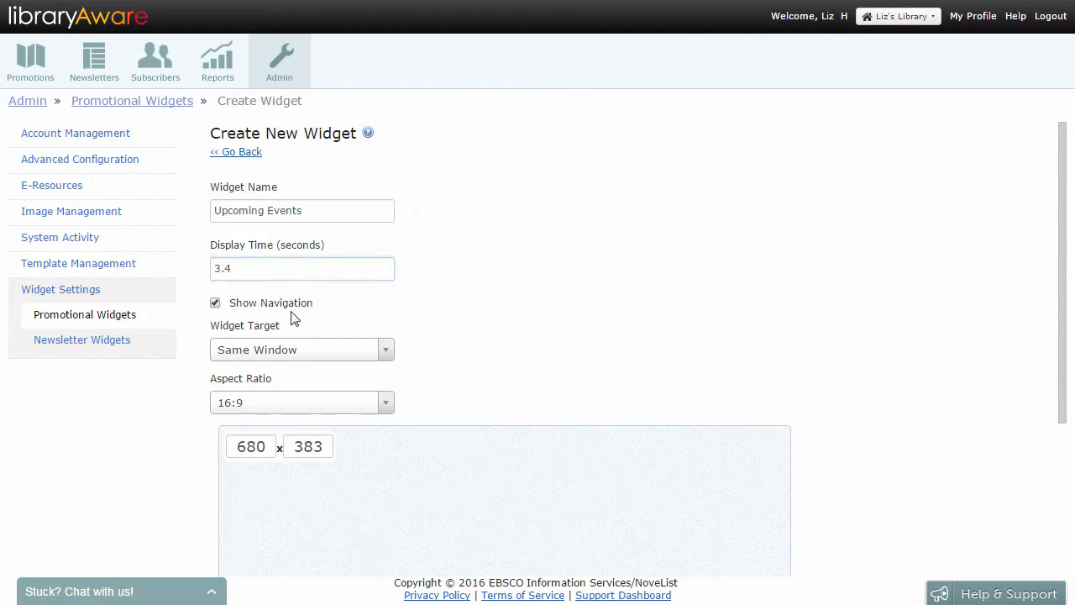
{"action": "left_click", "coordinate": [301, 349]}
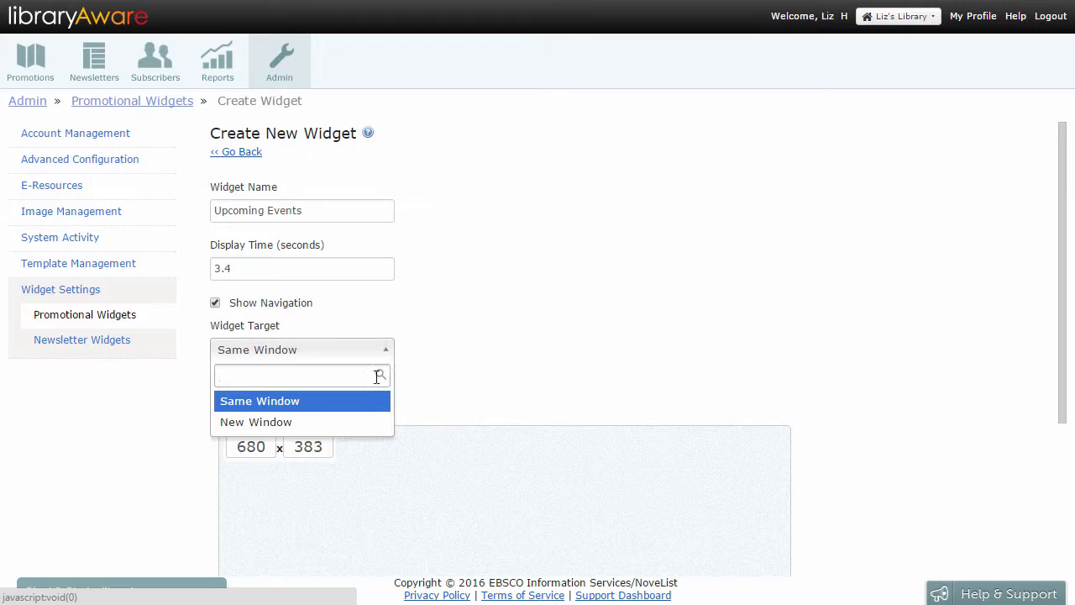
Set the widget target to New Window, aspect ratio 4:3, and width 600
{"action": "left_click", "coordinate": [256, 421]}
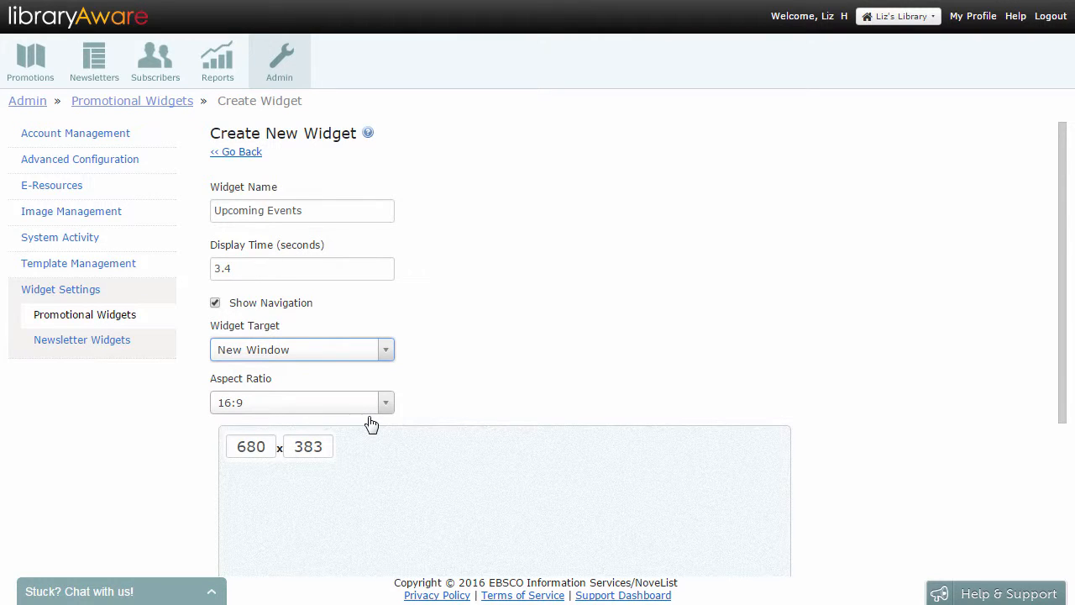
{"action": "left_click", "coordinate": [302, 401]}
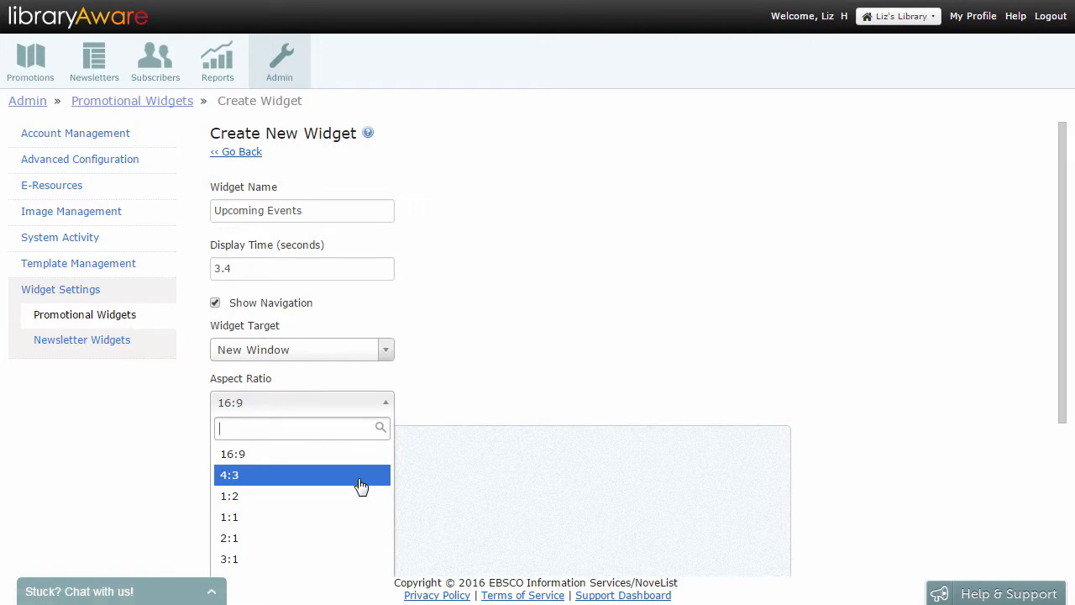
{"action": "left_click", "coordinate": [229, 474]}
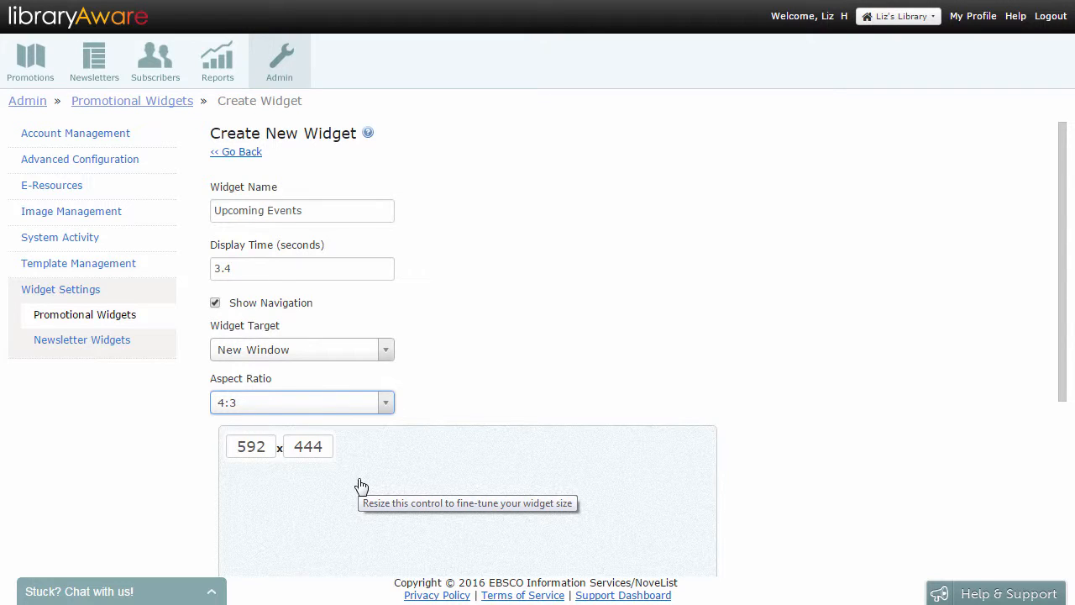
{"action": "left_click", "coordinate": [252, 446]}
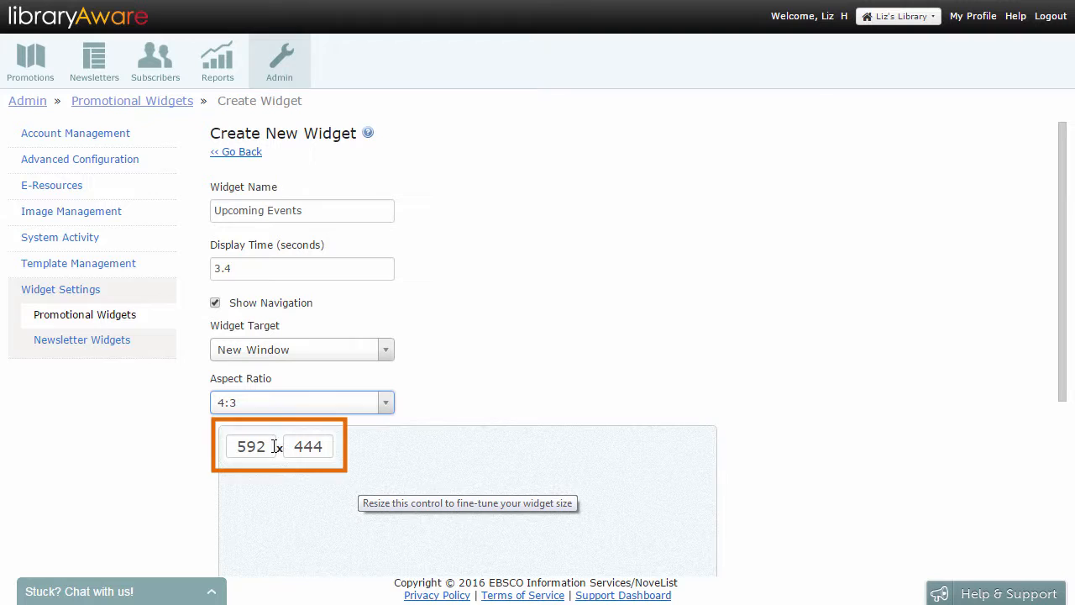
{"action": "type", "text": "600"}
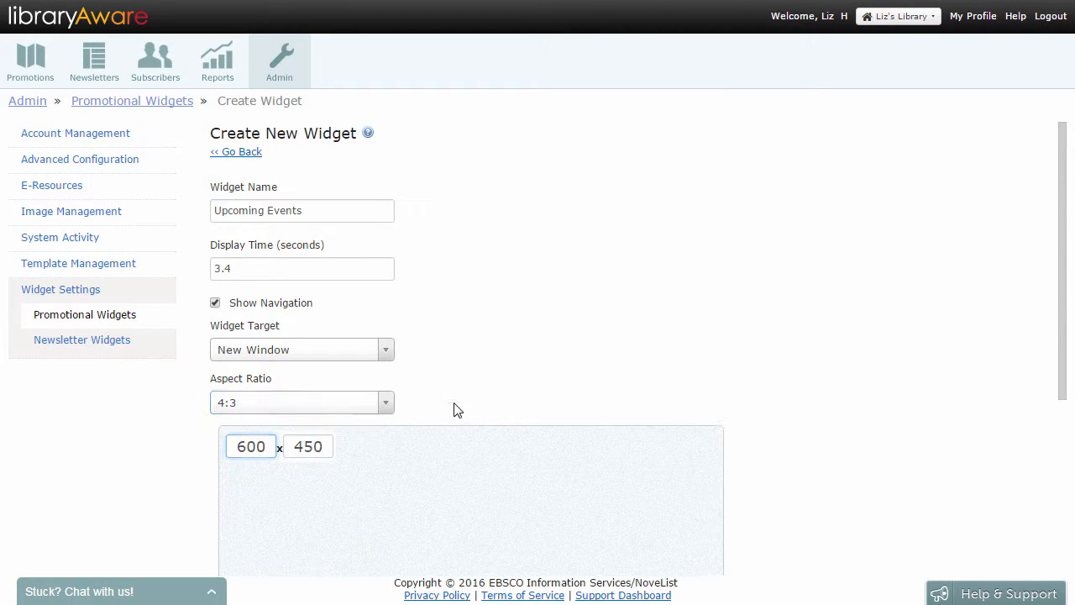
{"action": "scroll", "scroll_direction": "down", "scroll_amount": 3}
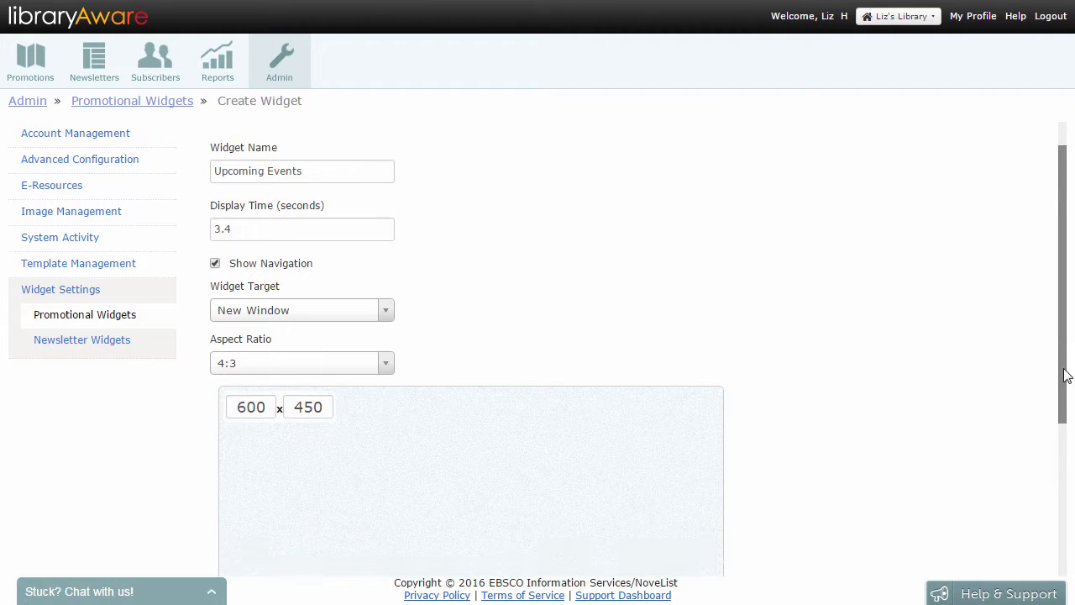
Add the Upcoming Events widget and view its Setup Instructions embed code
{"action": "scroll", "scroll_direction": "down", "scroll_amount": 3}
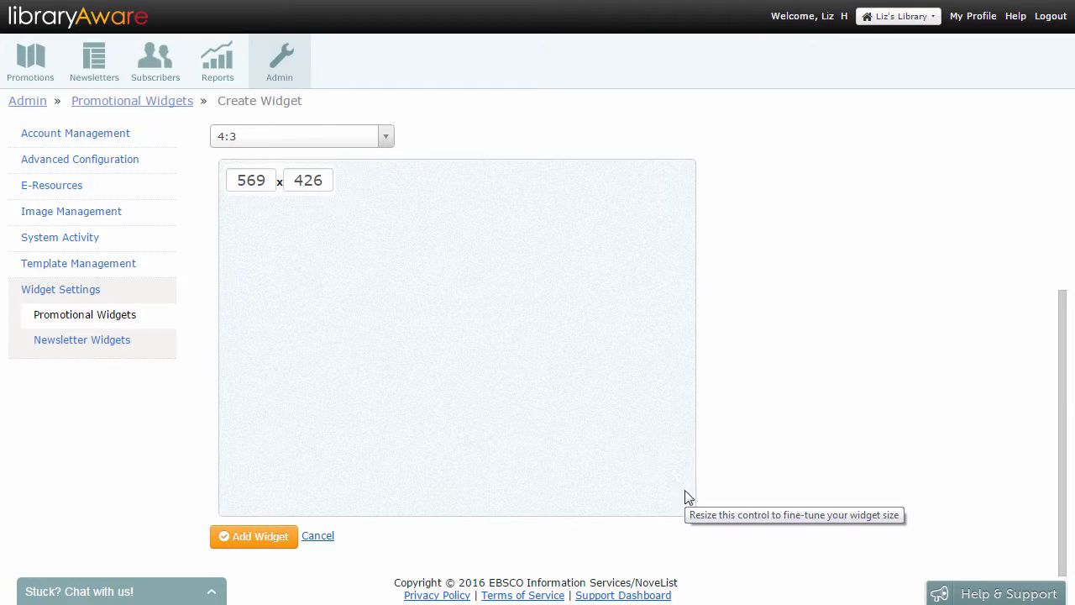
{"action": "left_click", "coordinate": [254, 536]}
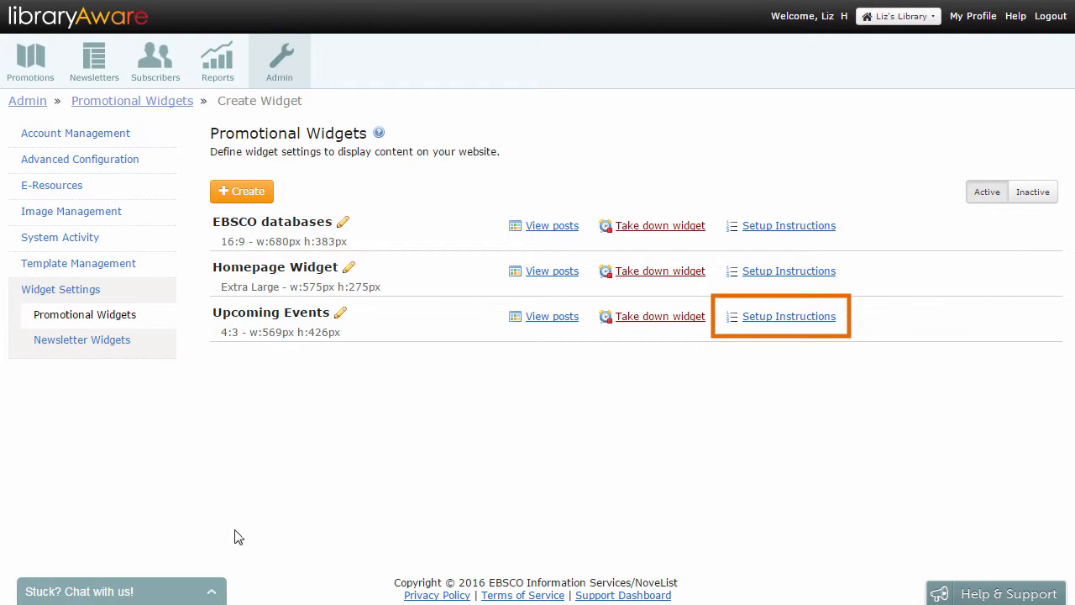
{"action": "left_click", "coordinate": [787, 316]}
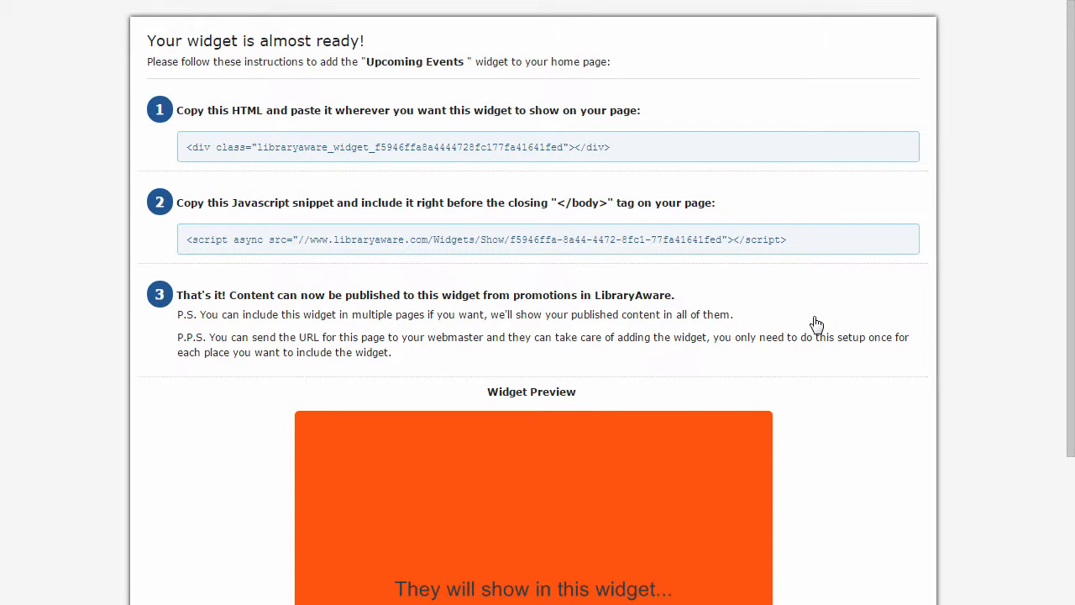